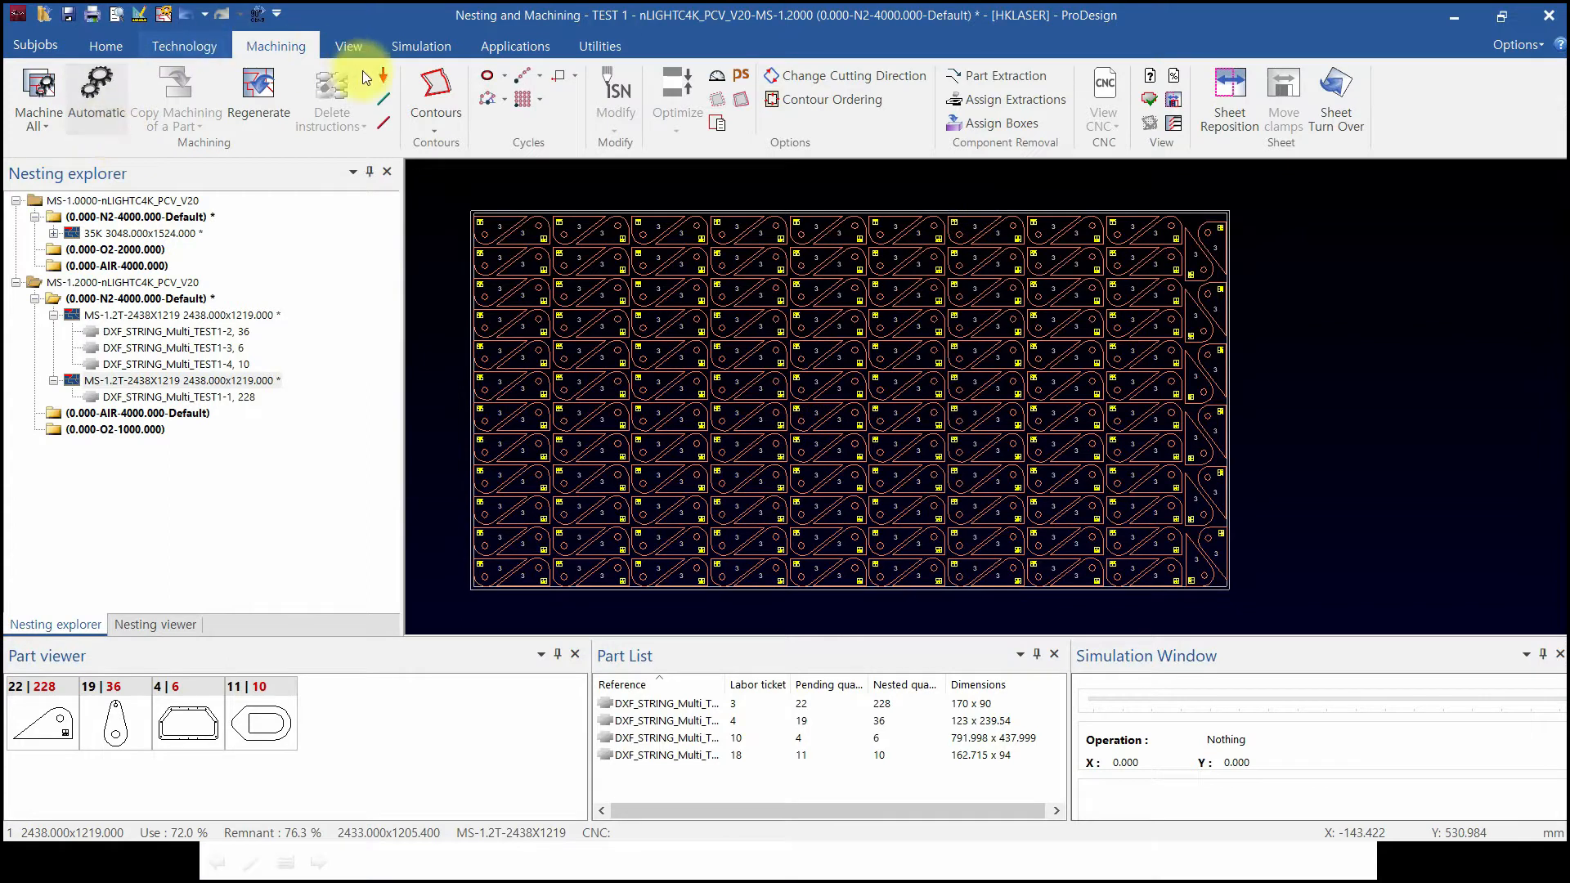
Open the Contours tool list on the Machining tab to choose Parts
click(434, 94)
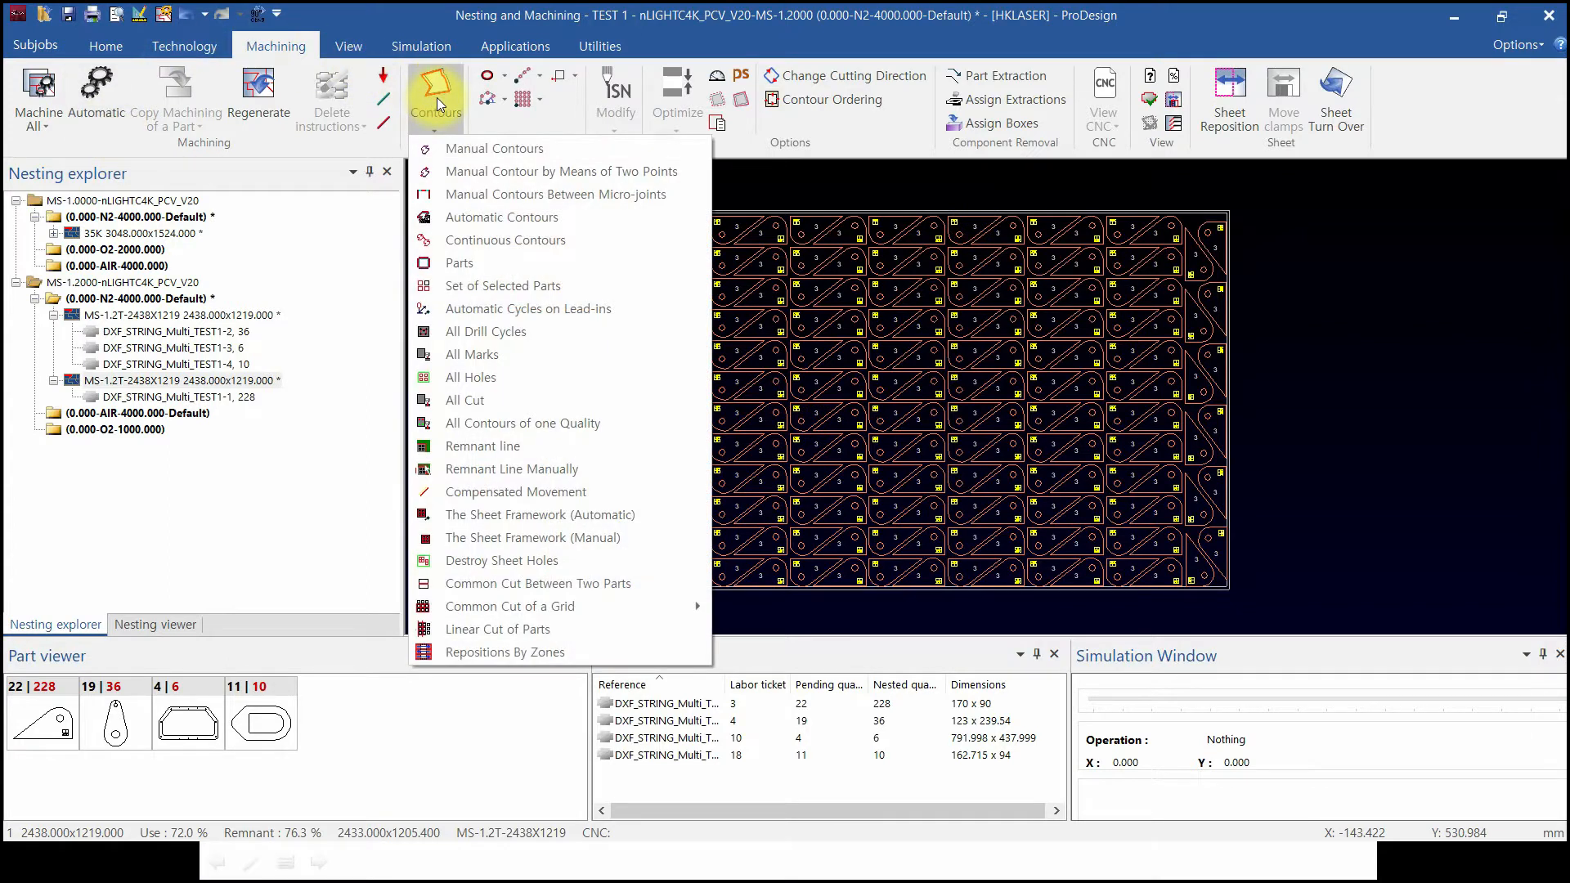
mouse_move(492, 263)
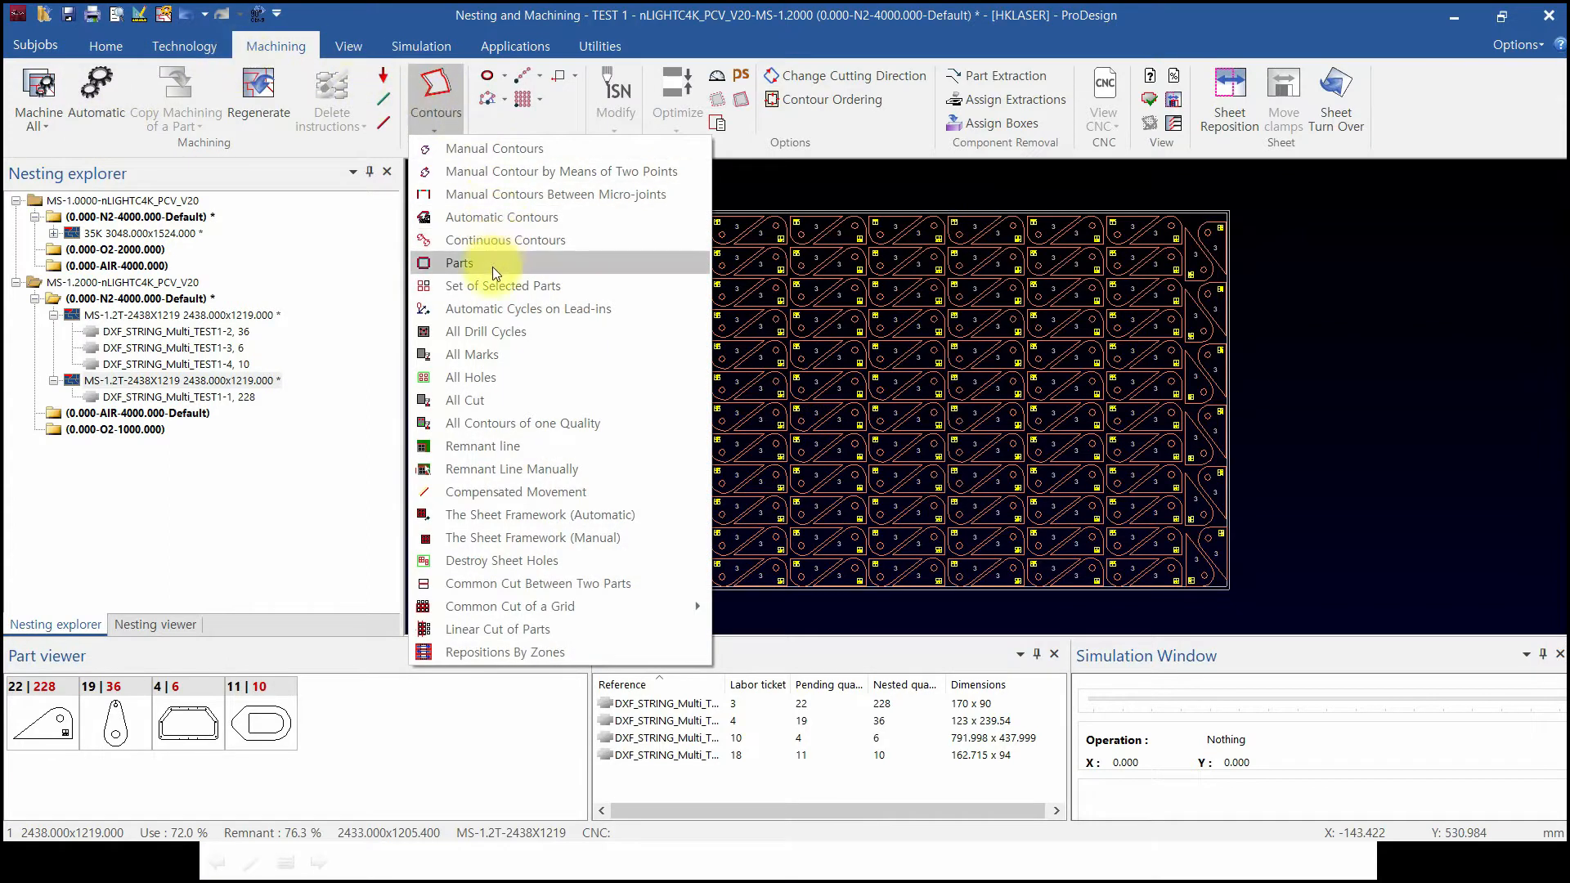
mouse_move(501, 285)
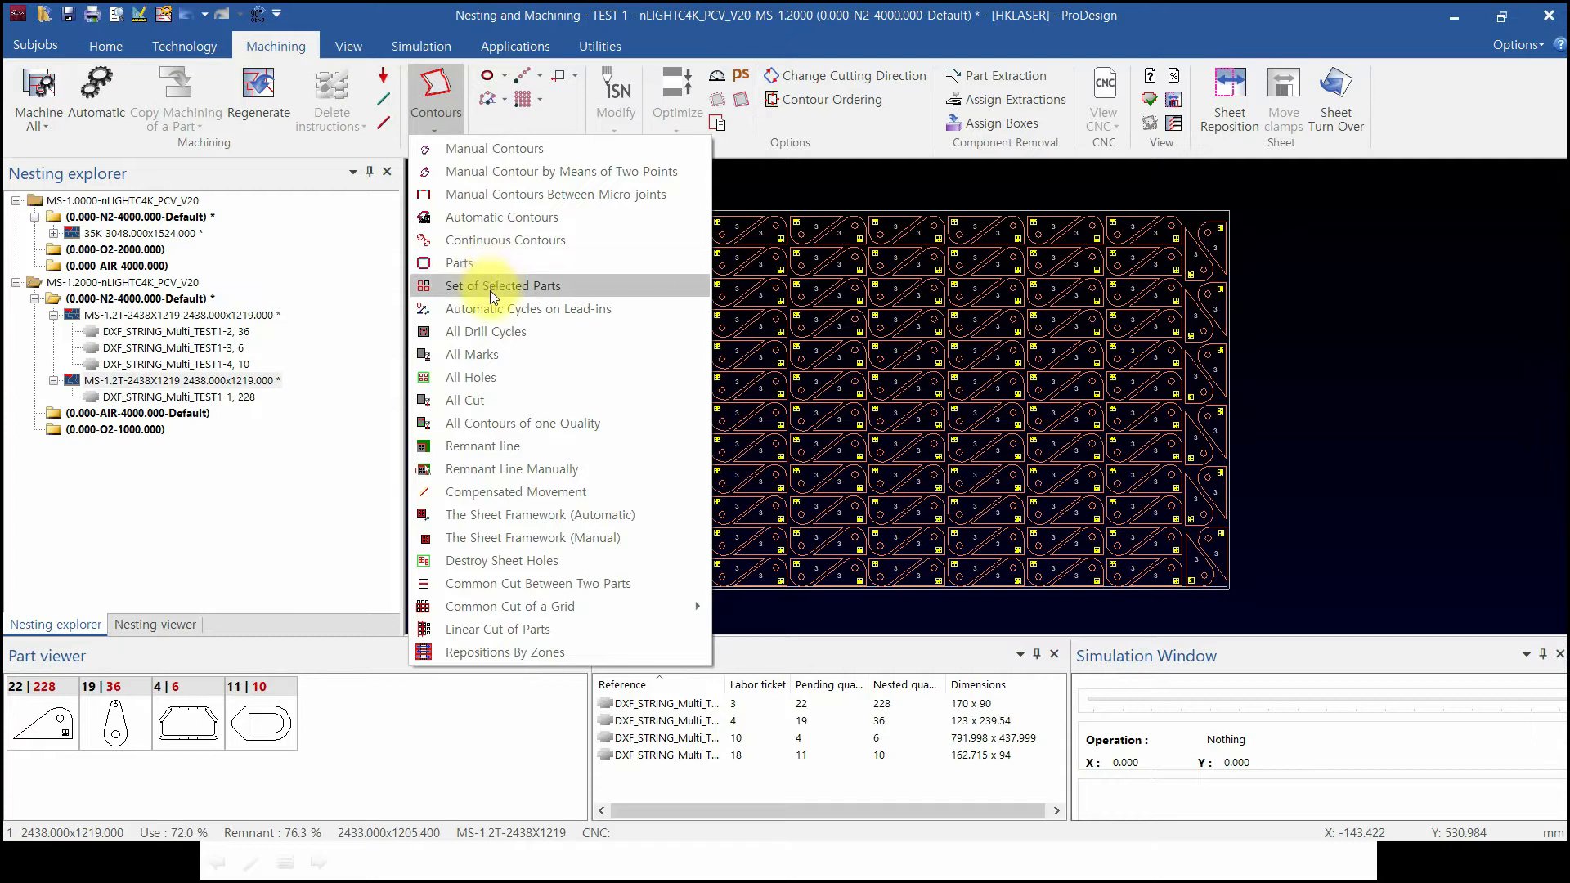
mouse_move(460, 263)
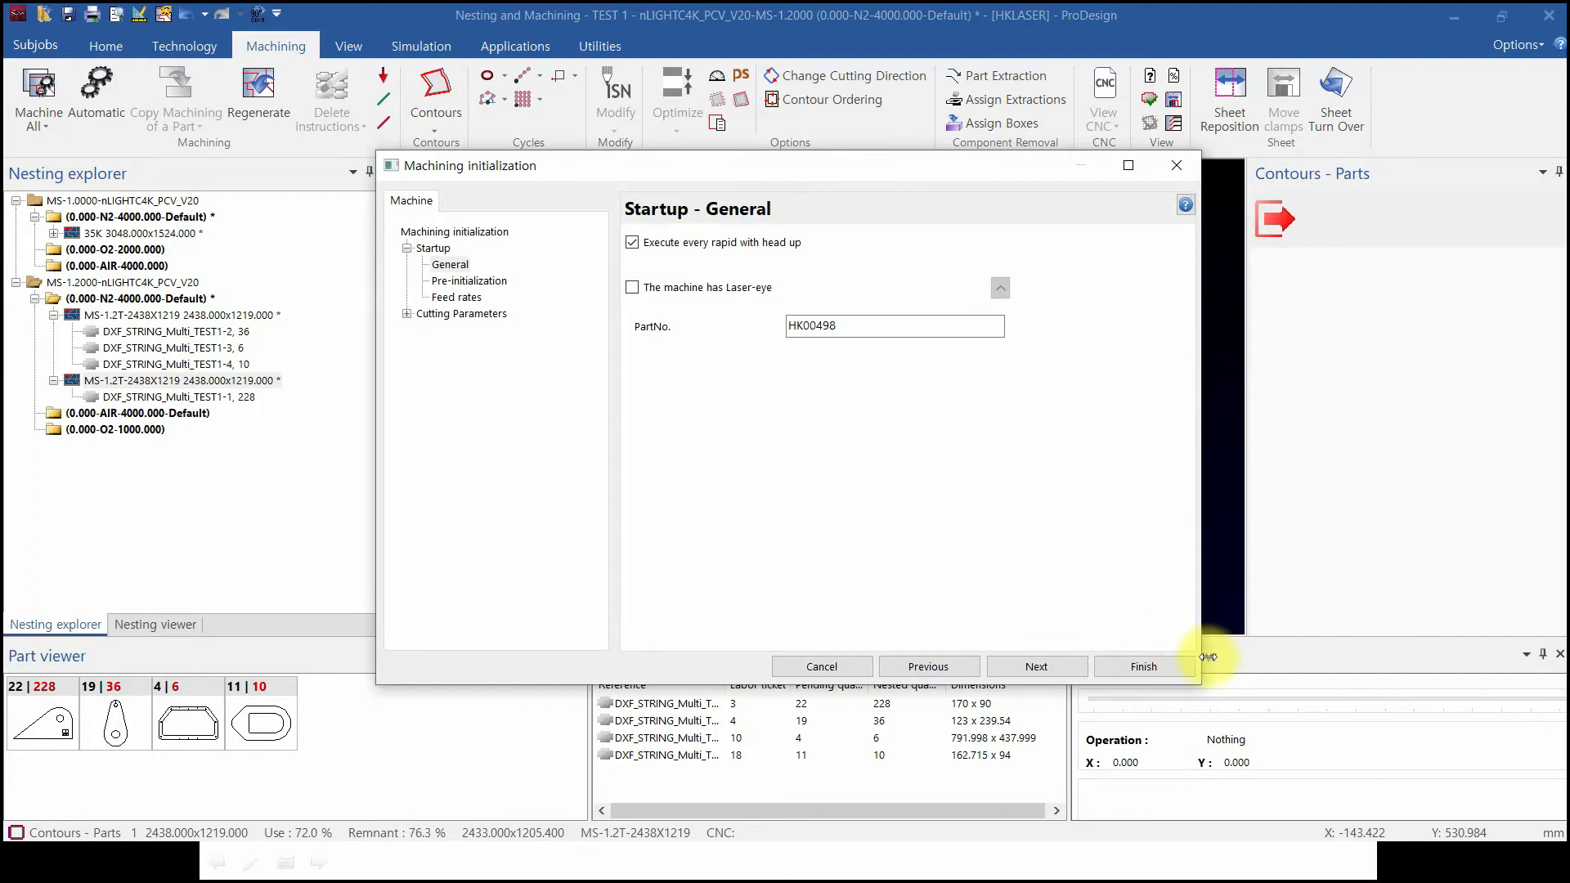
Accept the machining initialization, contour each left-column part, then exit Contours - Parts
click(1141, 665)
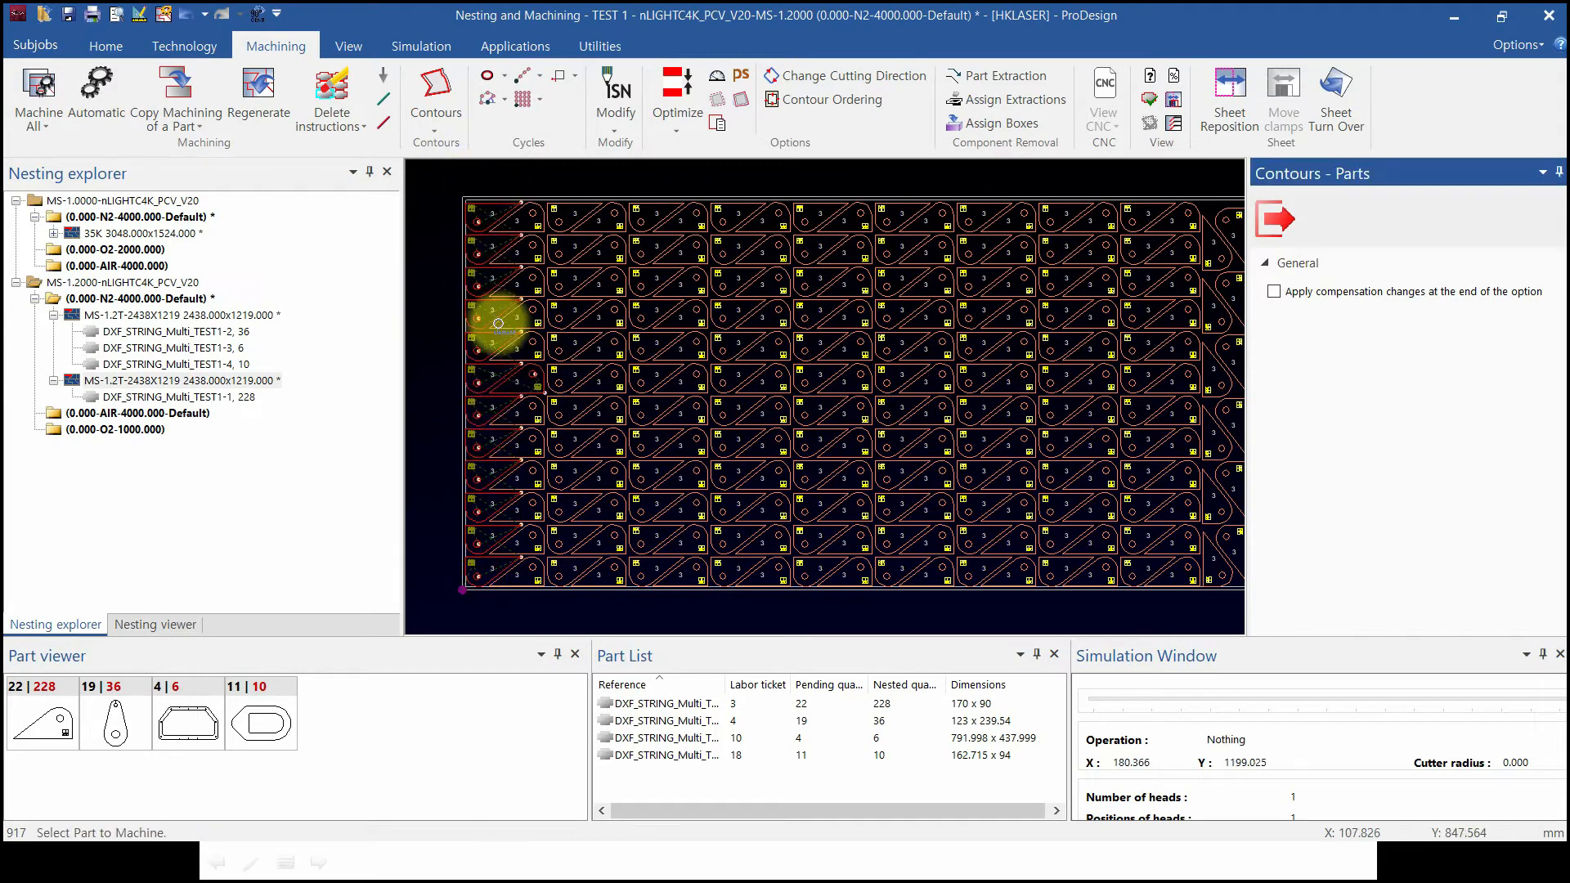
scroll(up, 3)
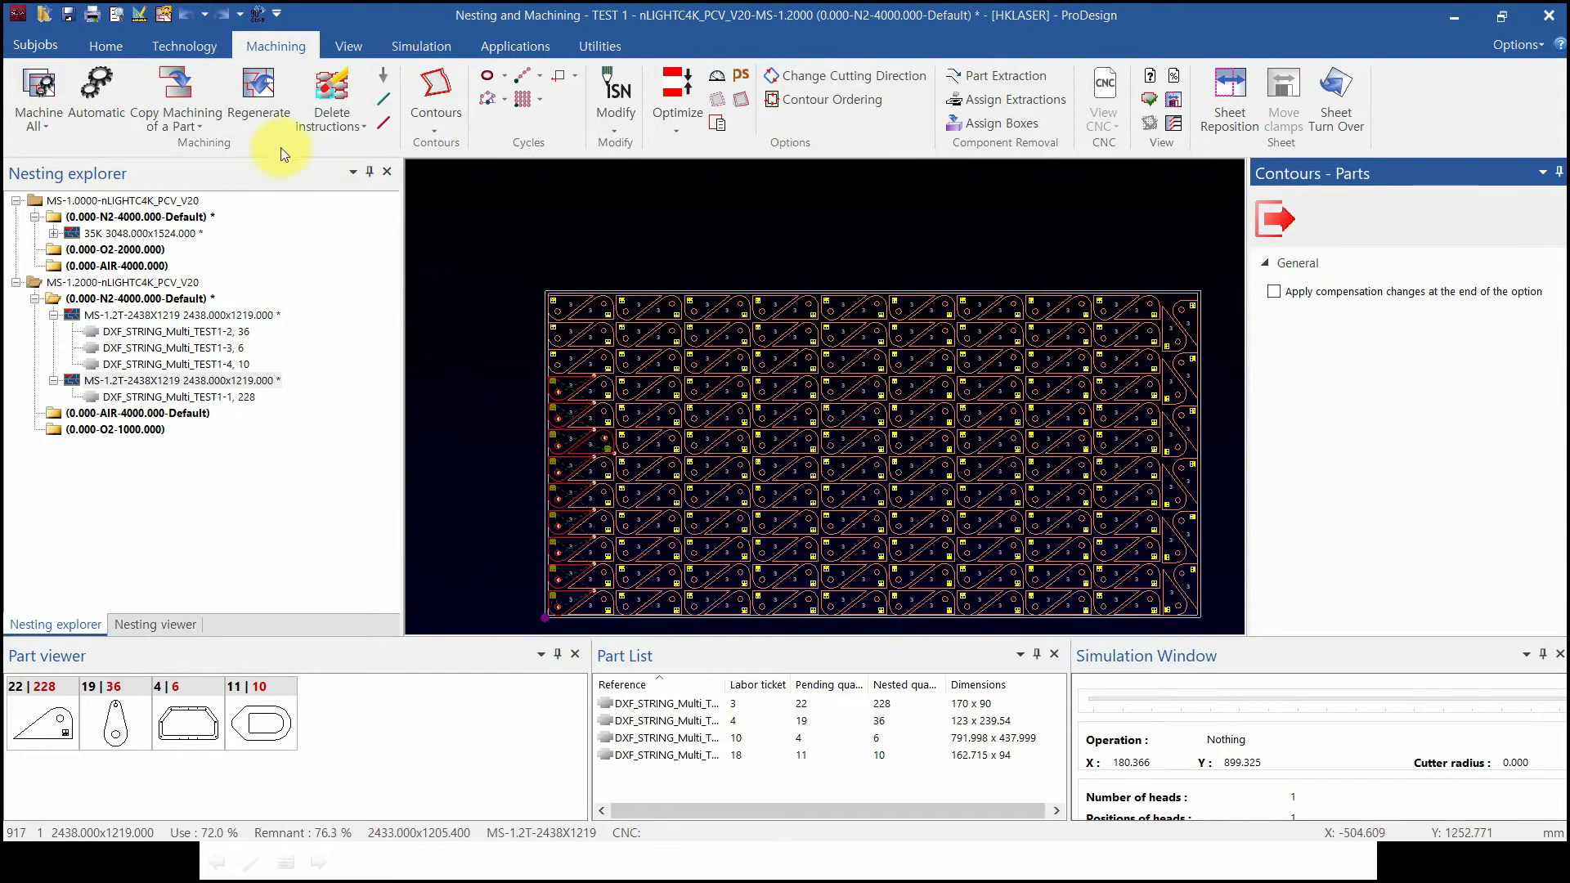
mouse_move(371, 240)
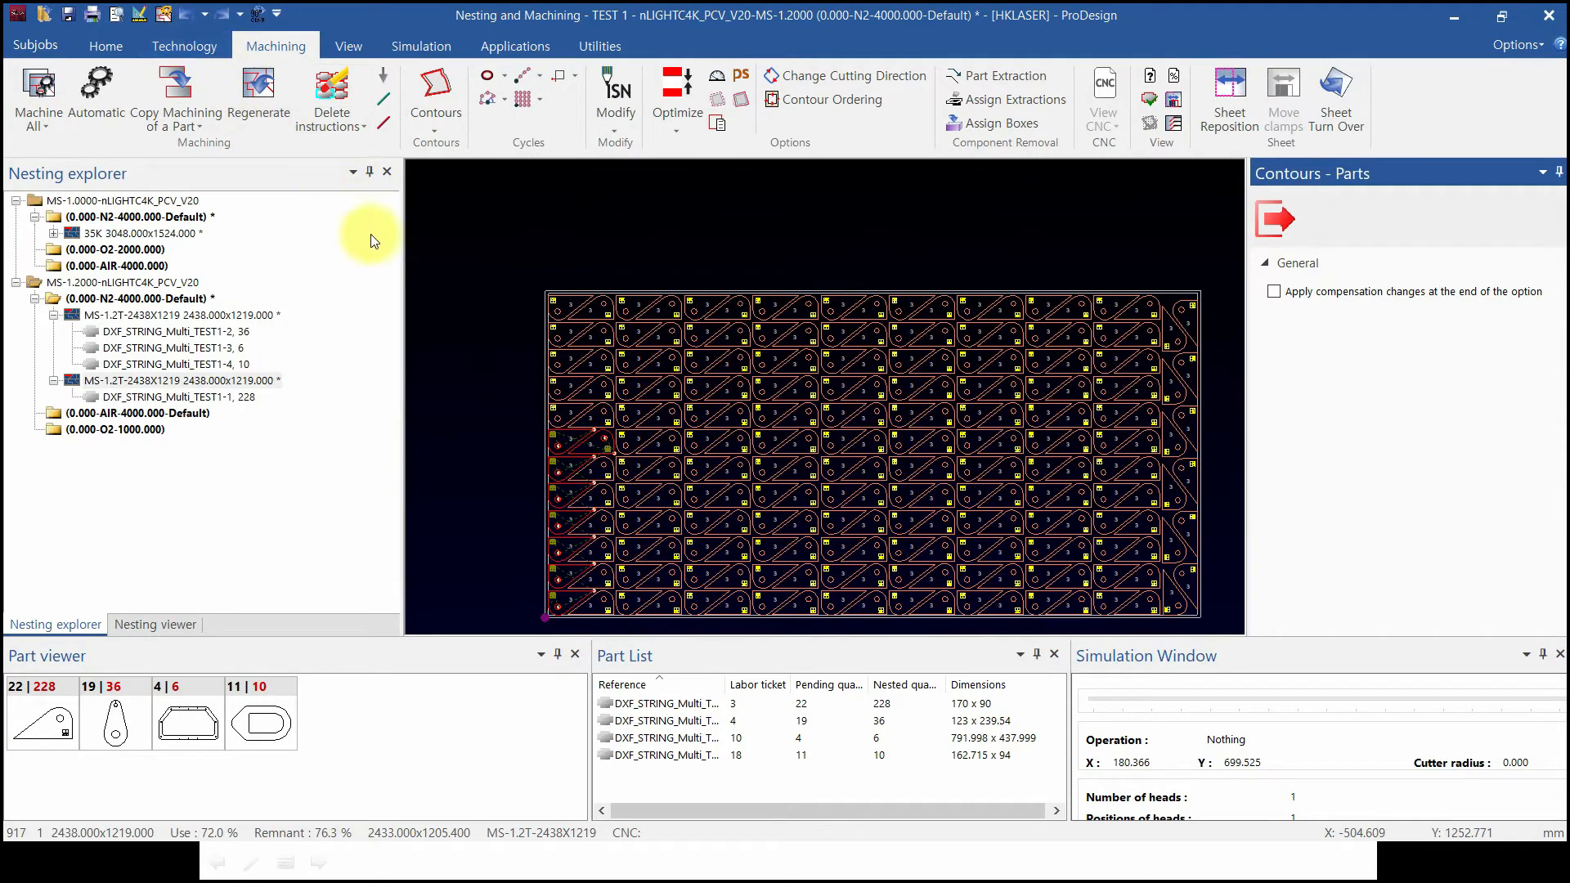
click(258, 95)
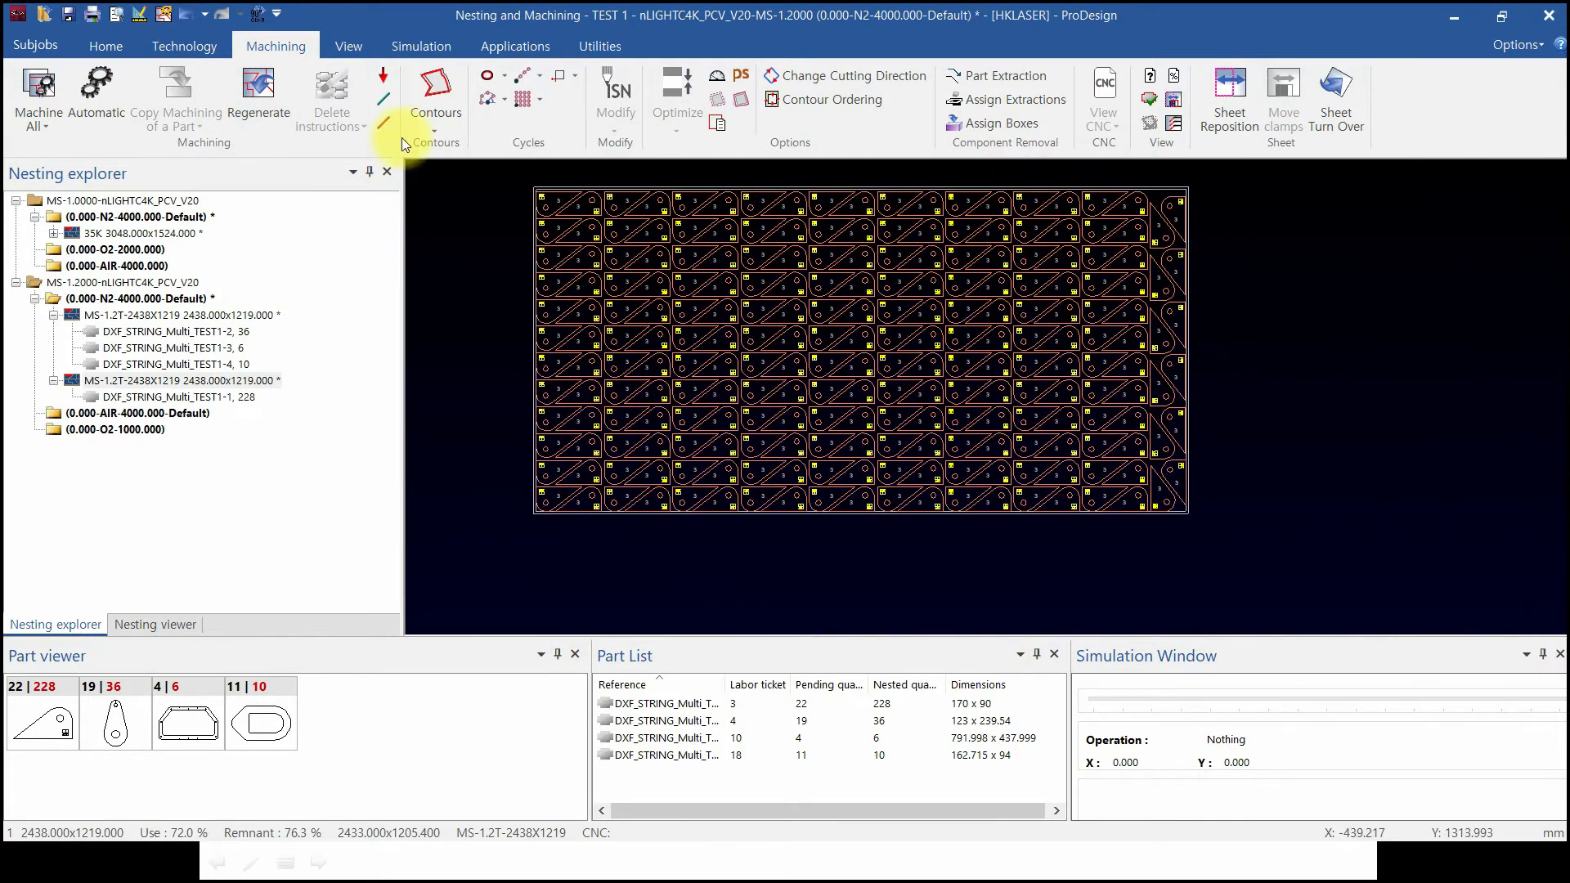
Start Contours > Set of Selected Parts and confirm its machining options with OK
click(434, 90)
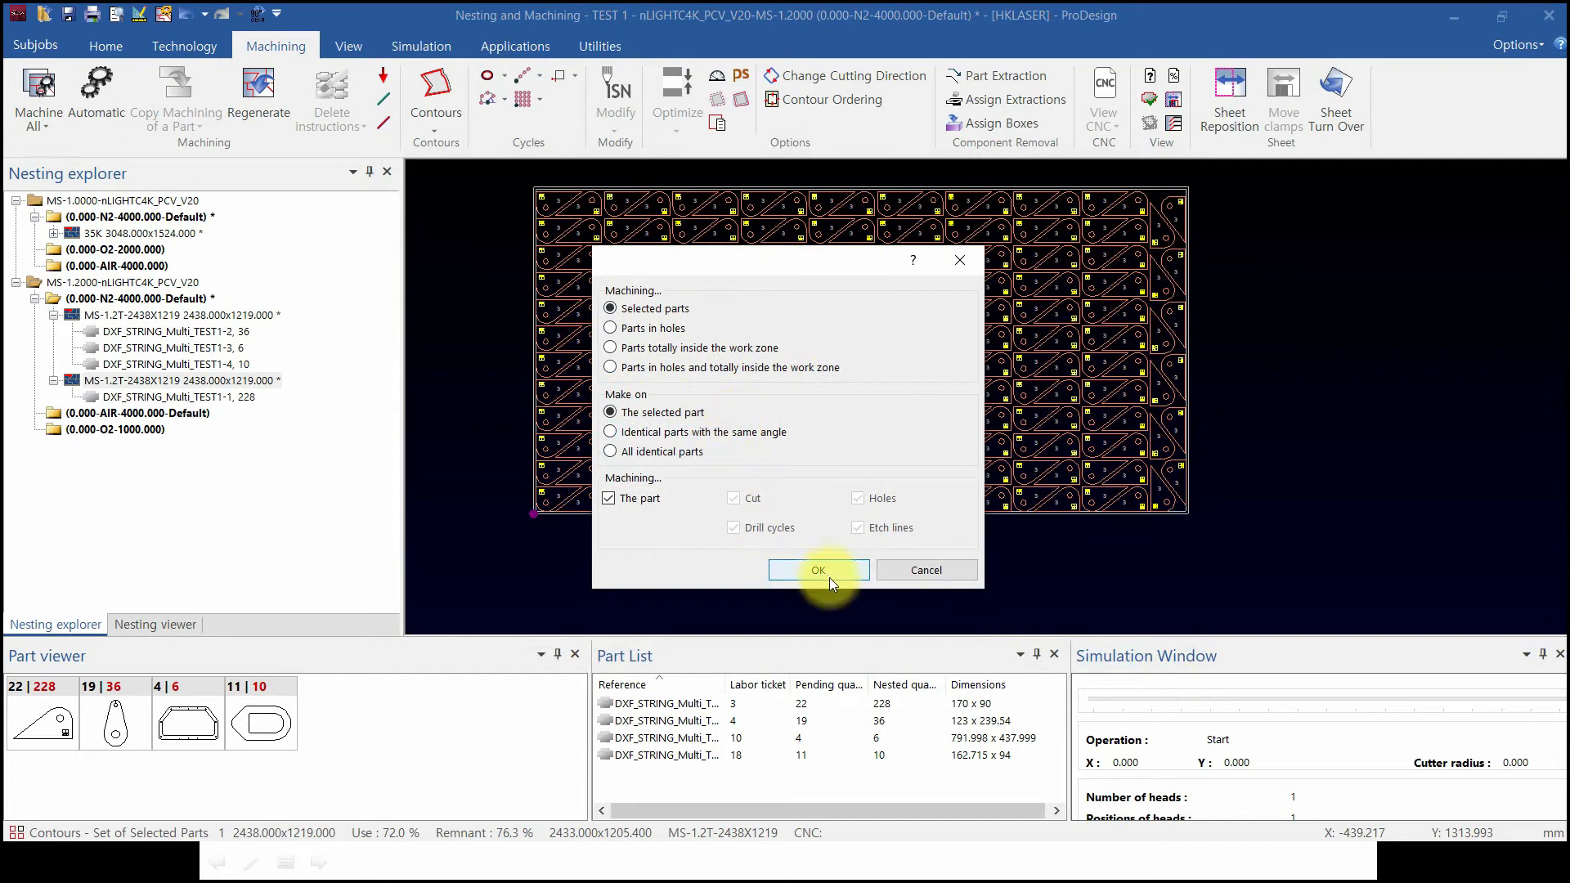
click(818, 570)
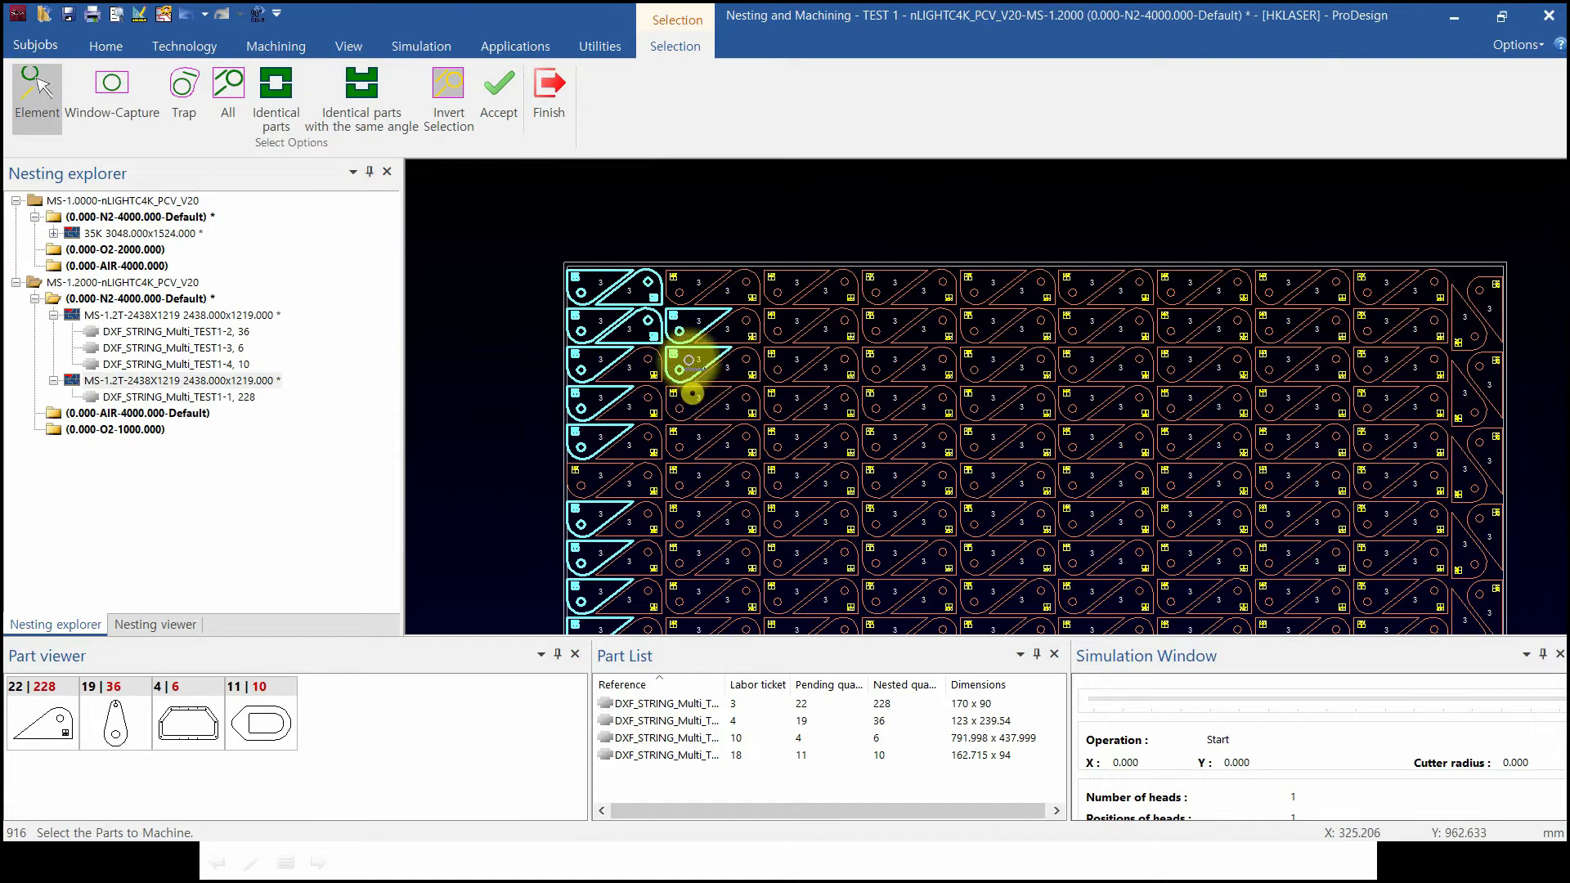
mouse_move(620, 431)
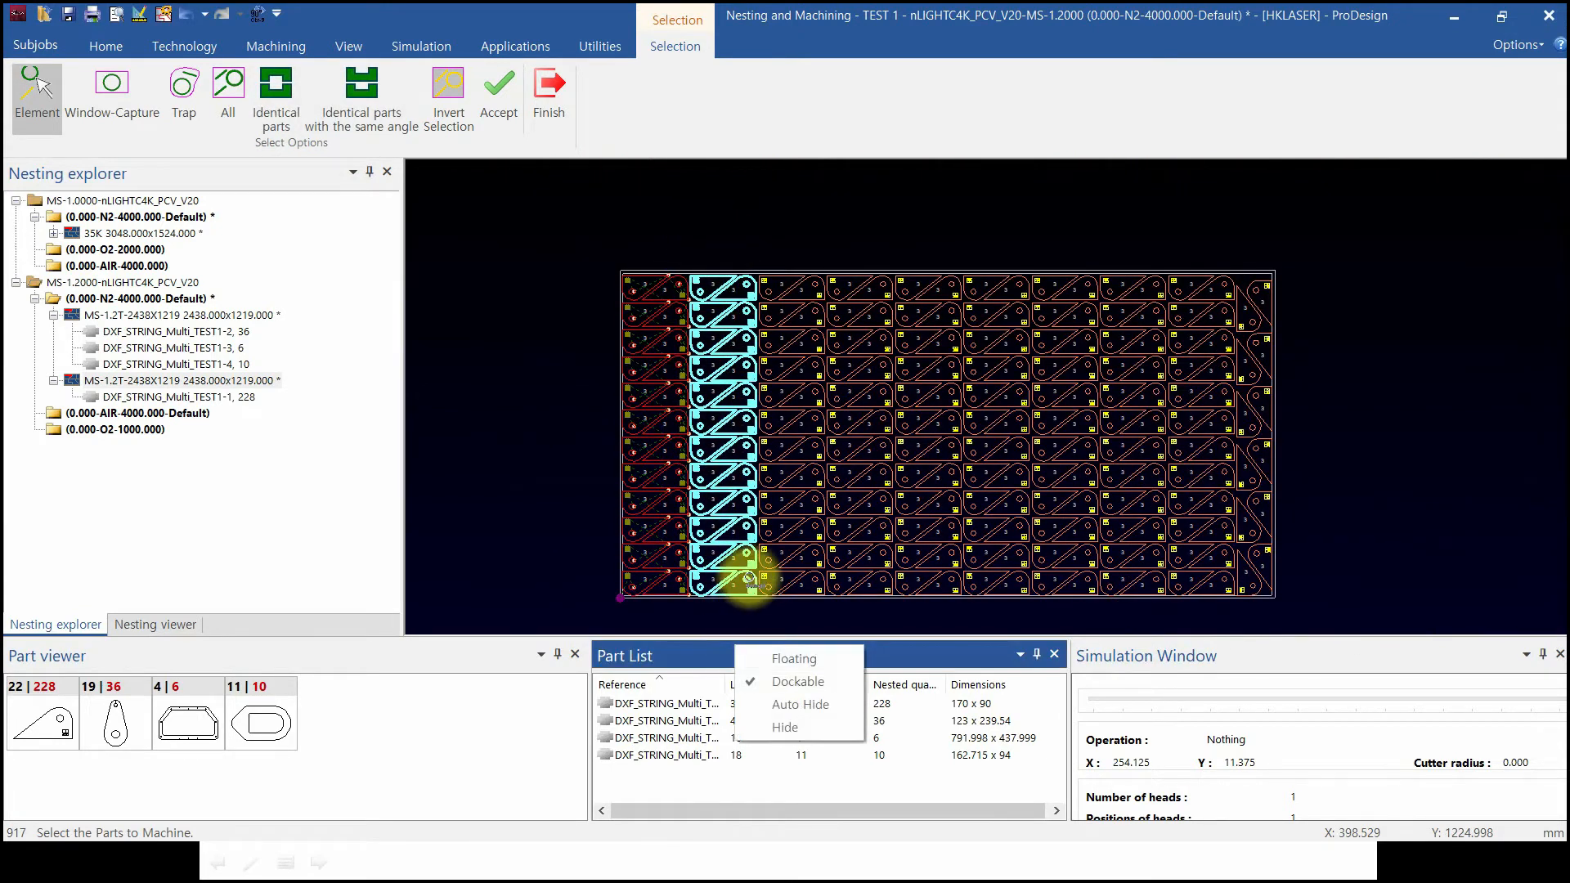
On the 3048 × 1524 sheet, contour left-hand parts individually, then confirm set-contouring options
click(275, 46)
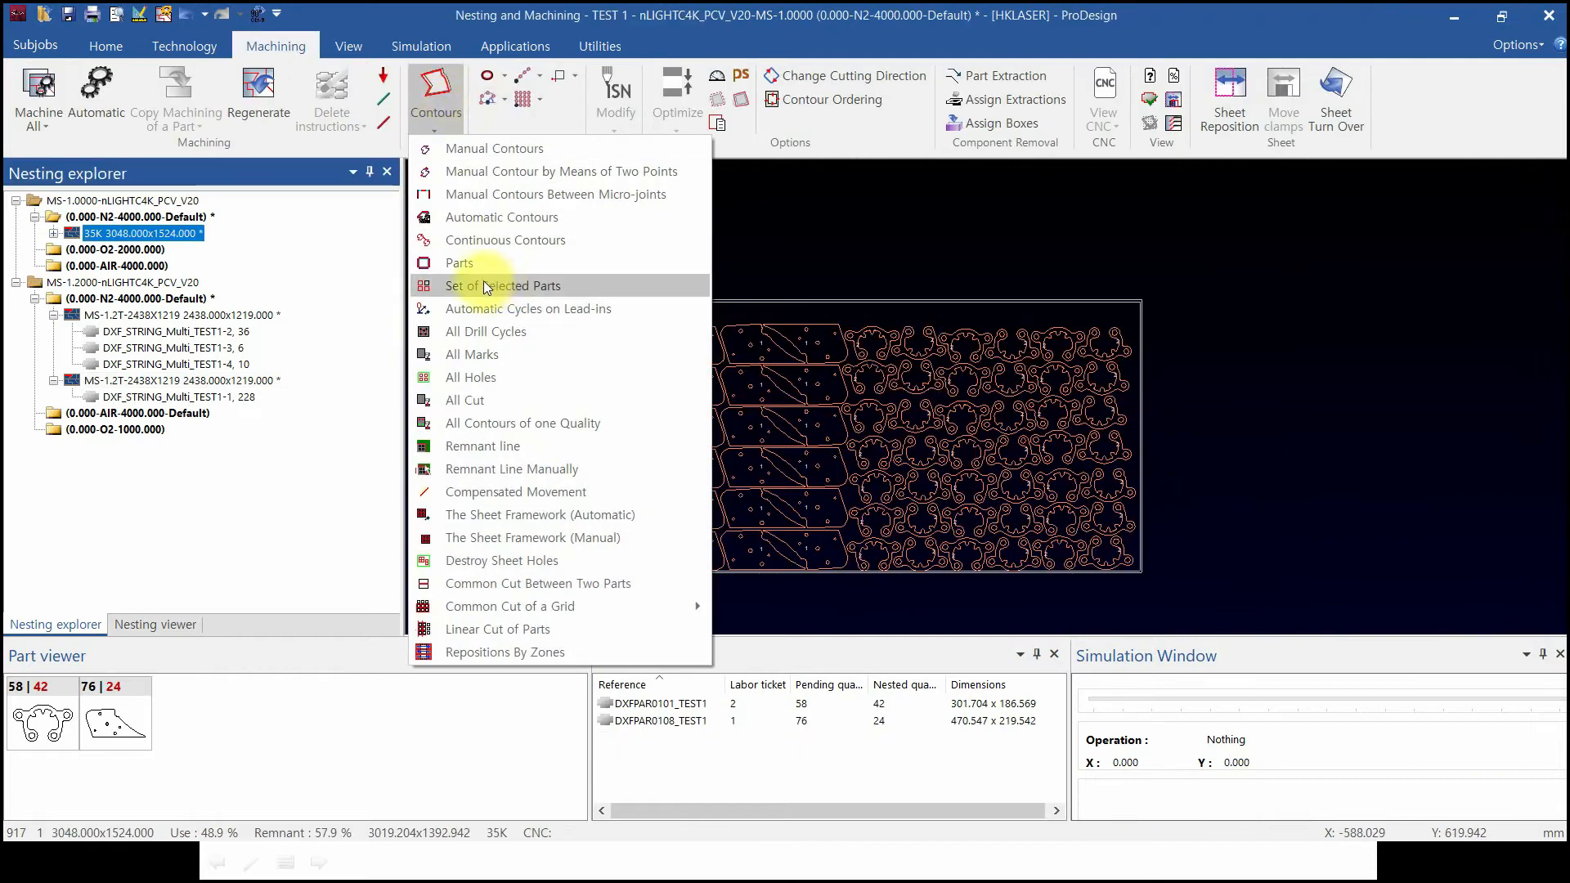
click(459, 262)
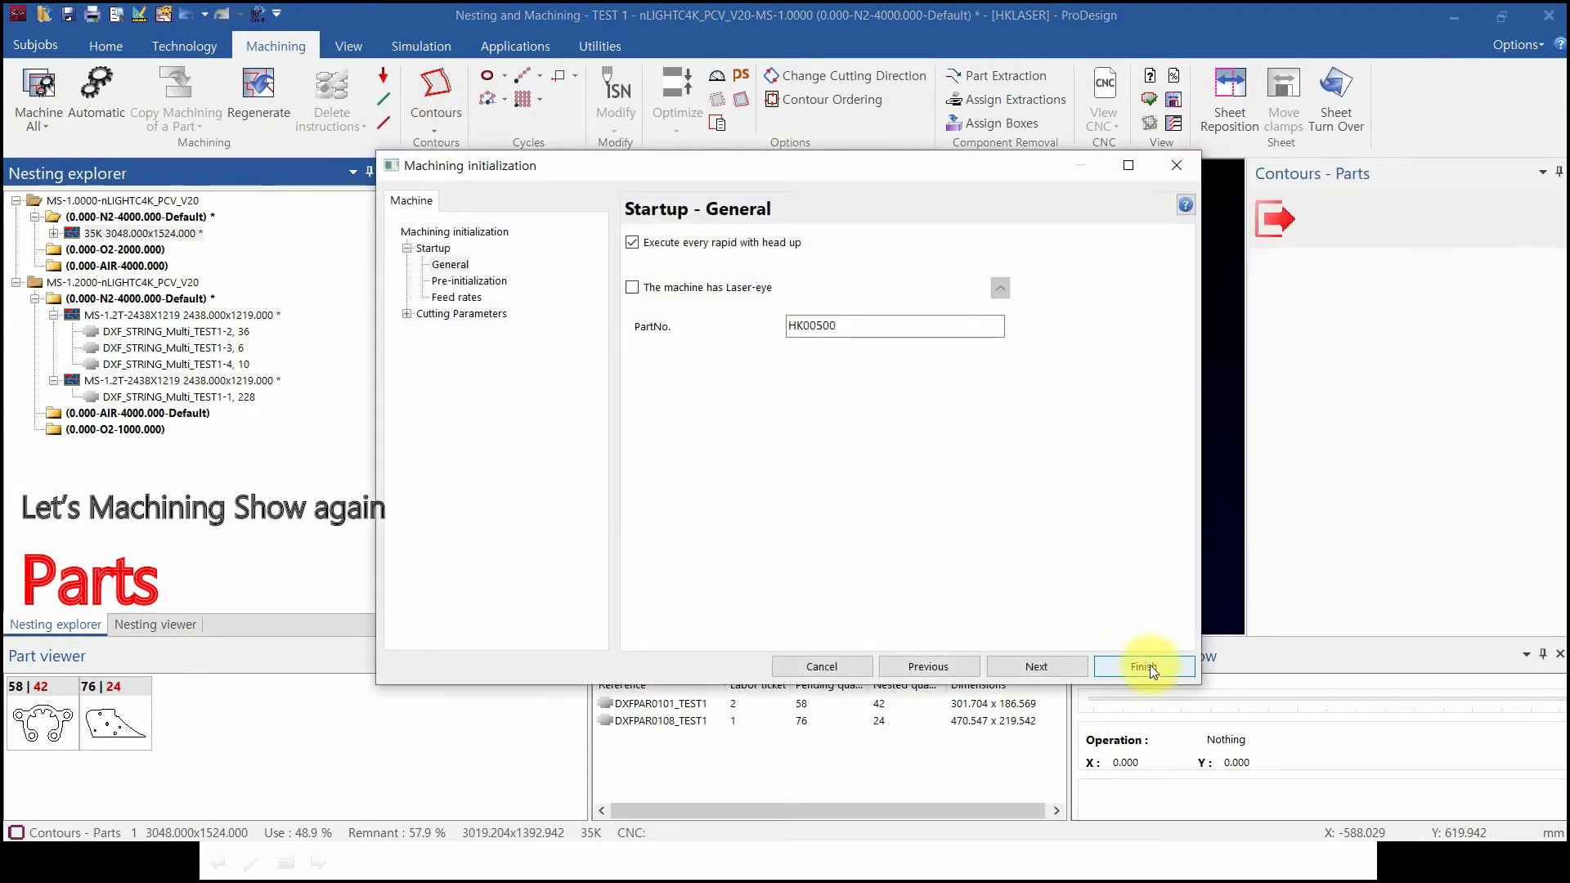
click(1143, 665)
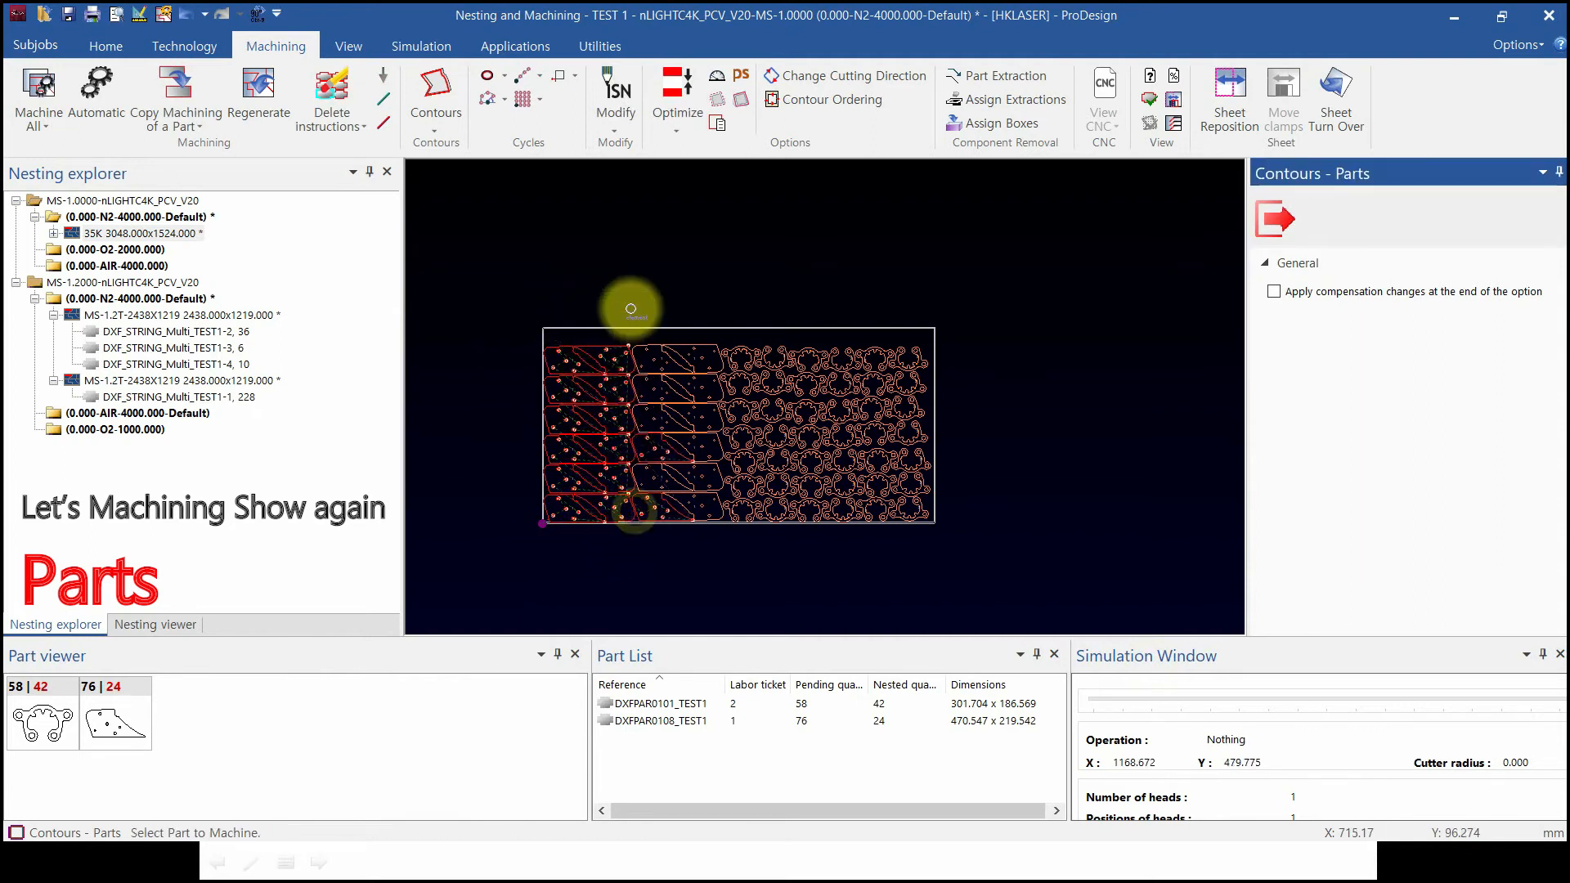
scroll(up, 3)
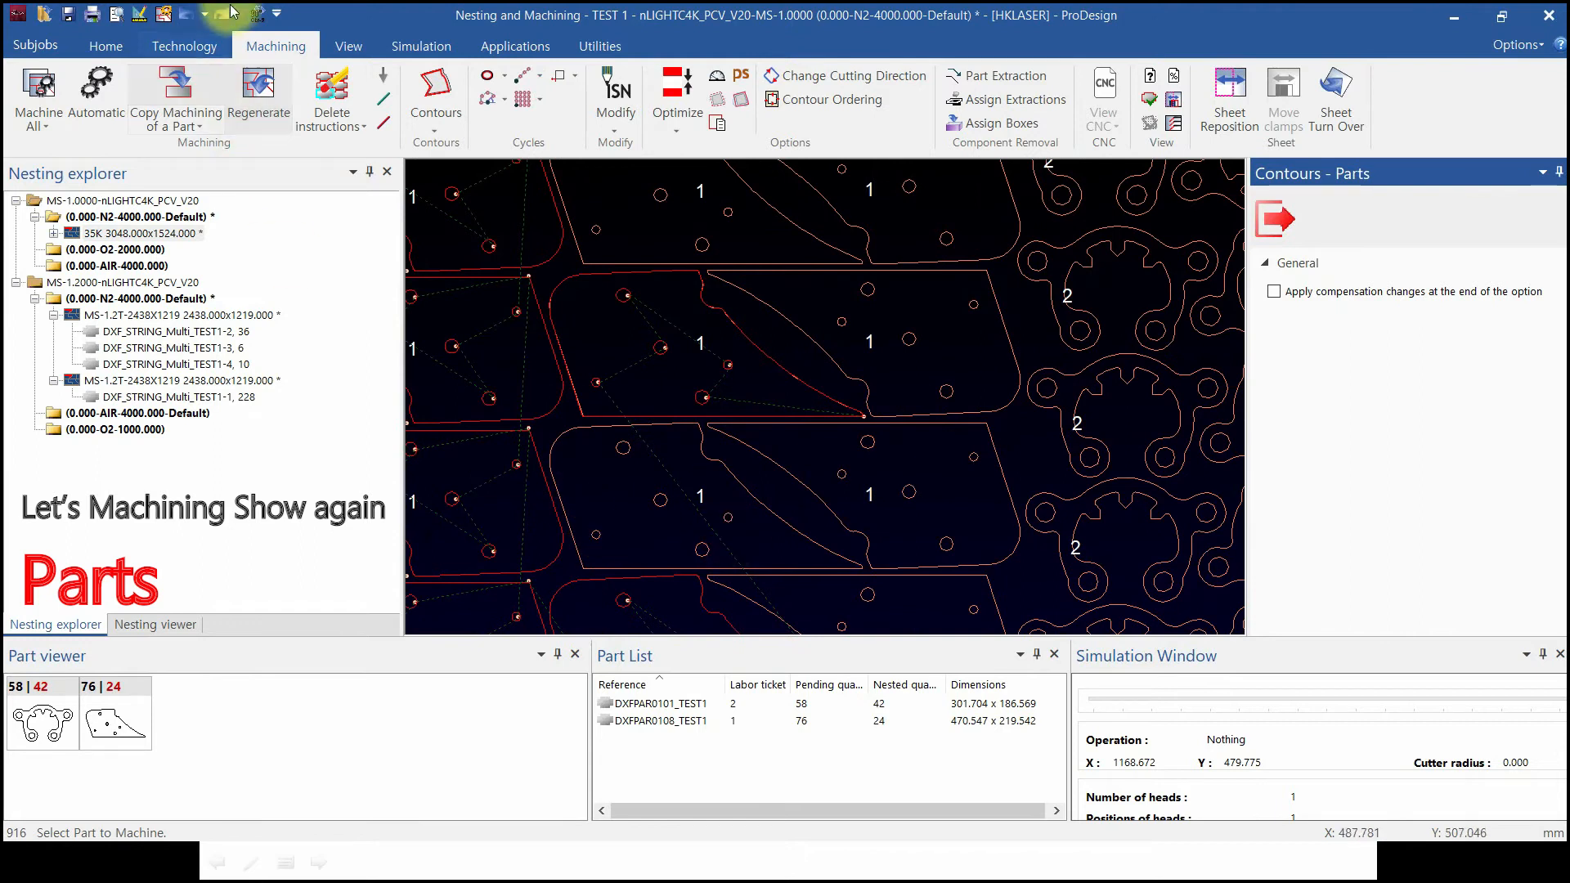
click(638, 472)
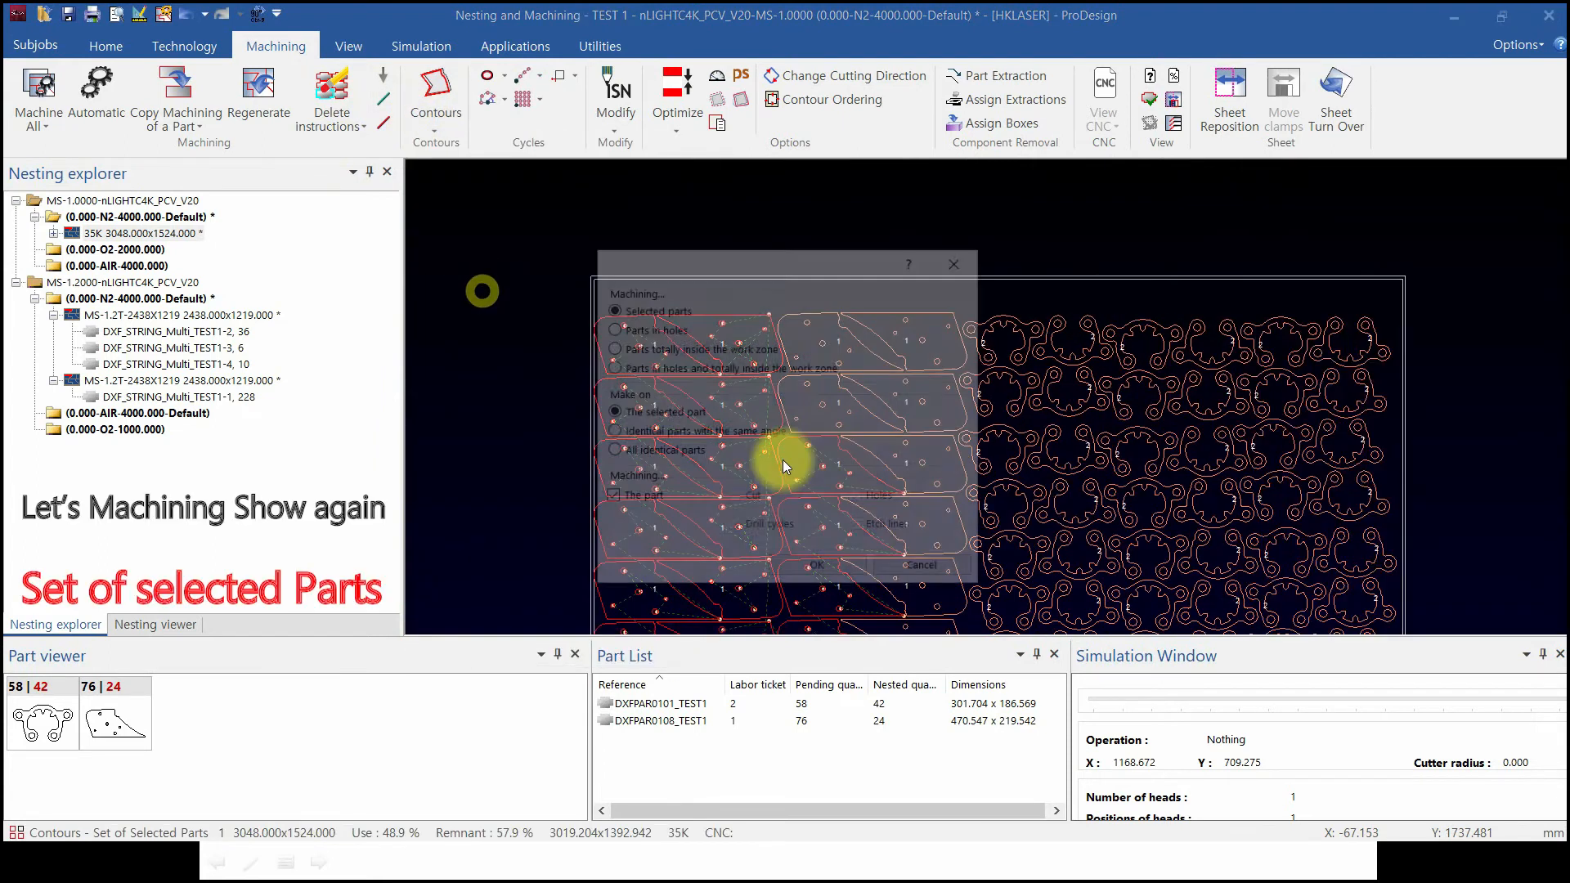
click(816, 565)
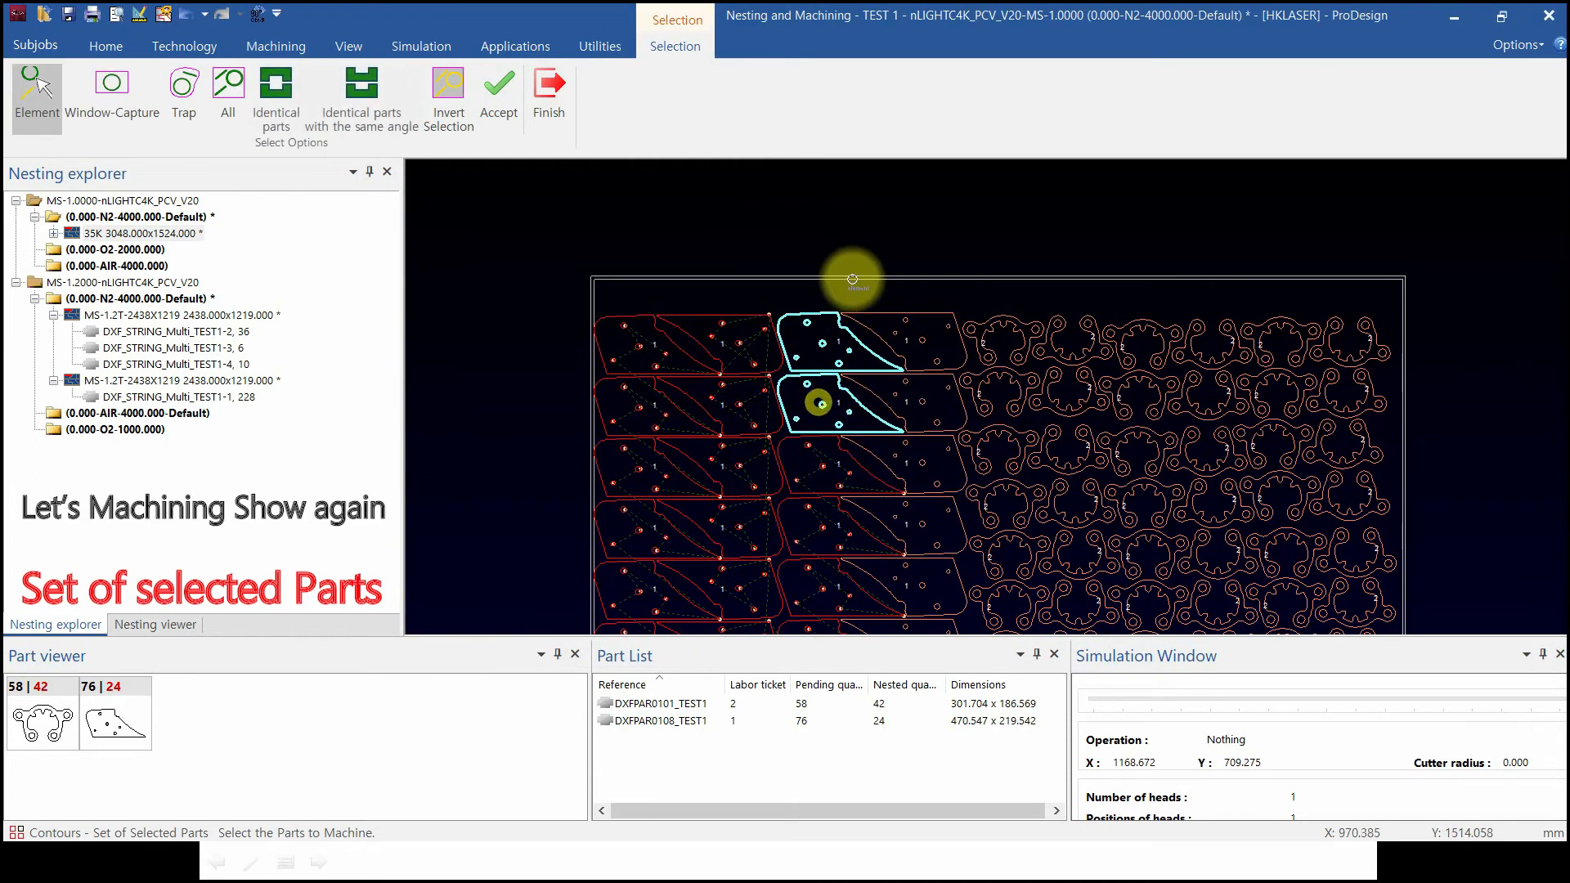